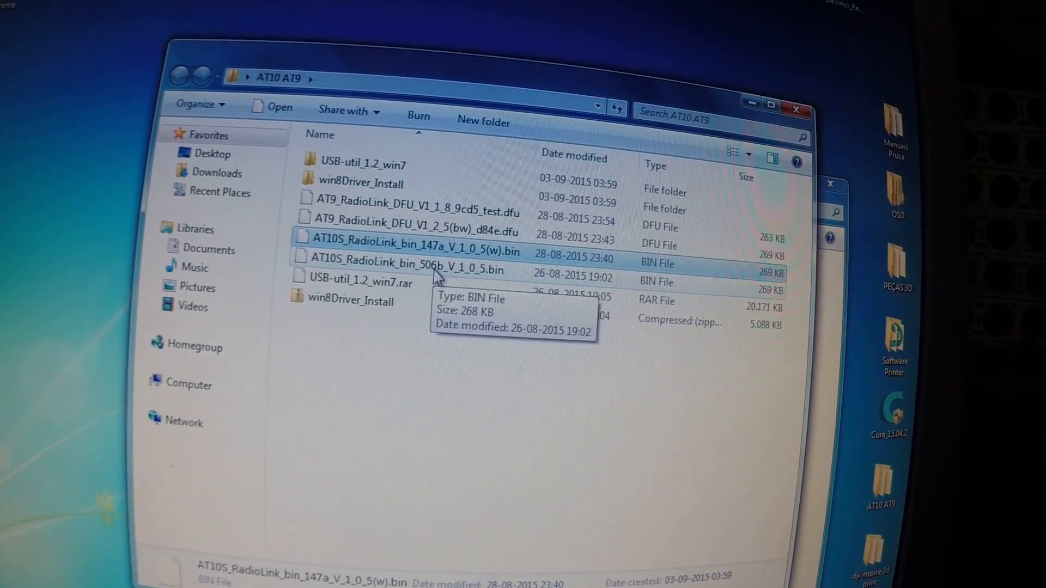
# Step: Copy AT10S_RadioLink_bin_506b_V_1_0_5.bin from the AT10 AT9 folder
pyautogui.click(415, 269)
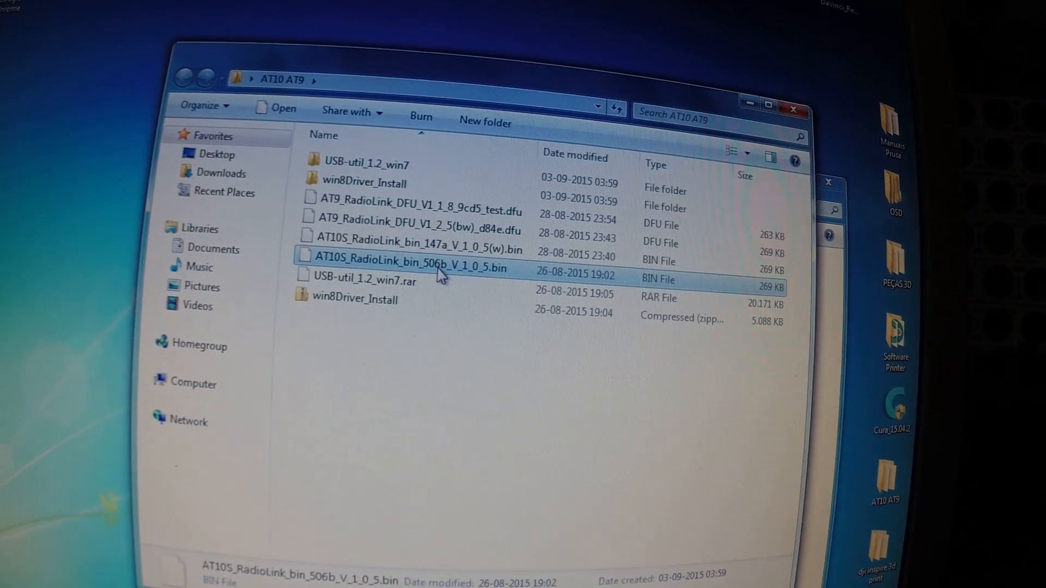
pyautogui.rightClick(414, 269)
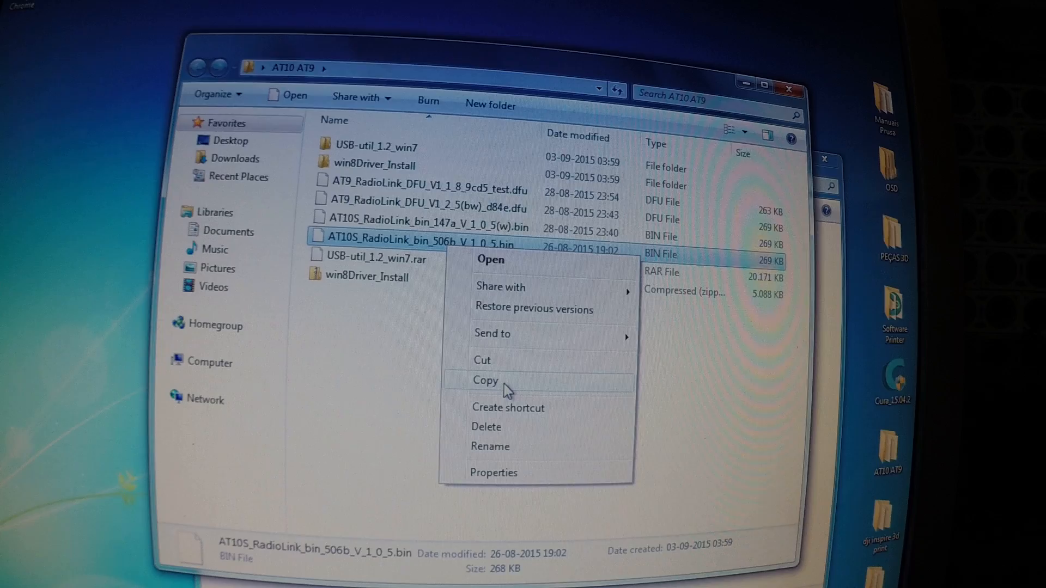
pyautogui.click(486, 380)
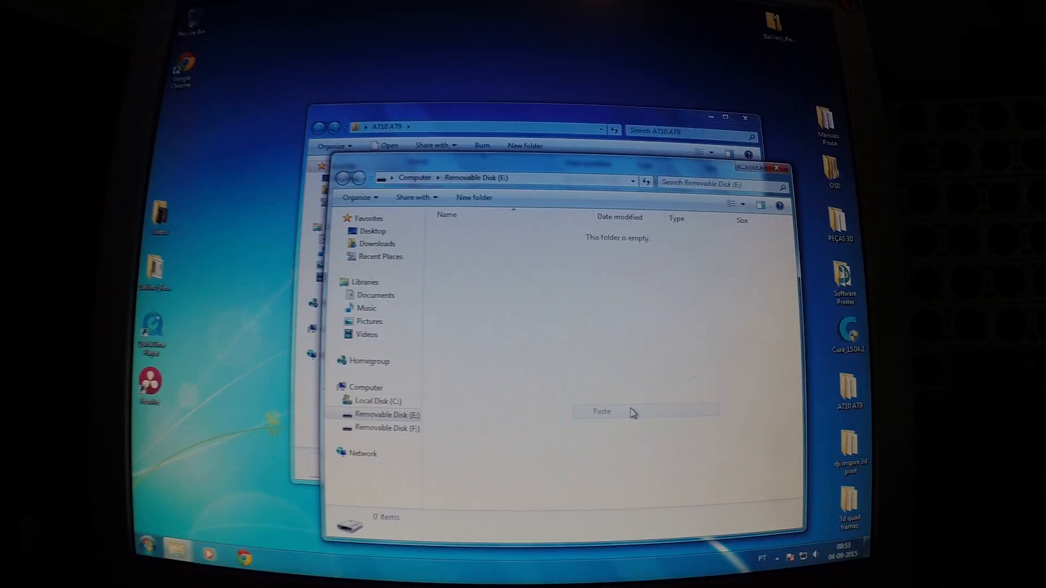
# Step: Paste the 506b firmware .bin file onto the empty Removable Disk (E:)
pyautogui.click(600, 412)
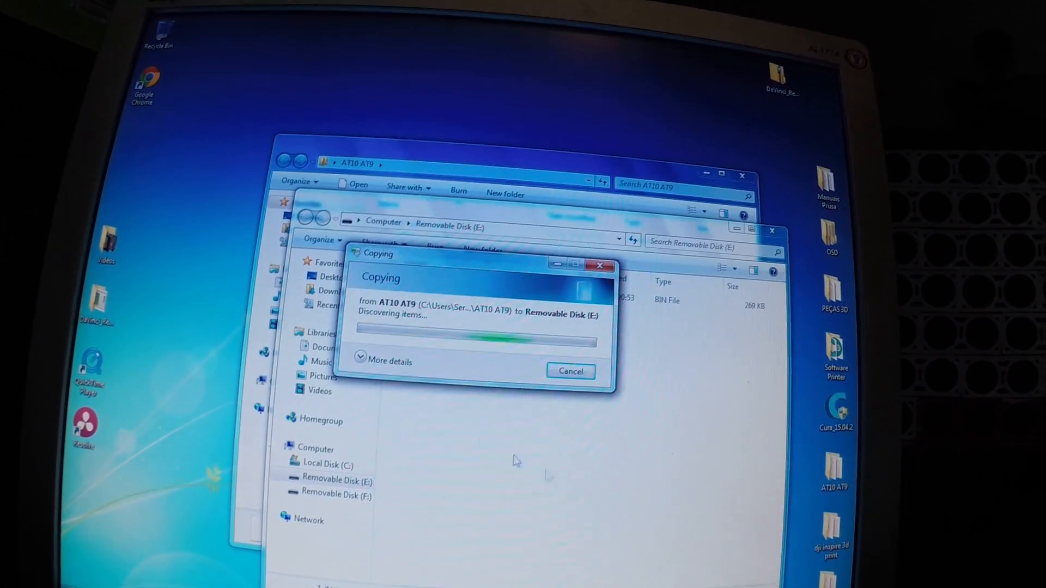